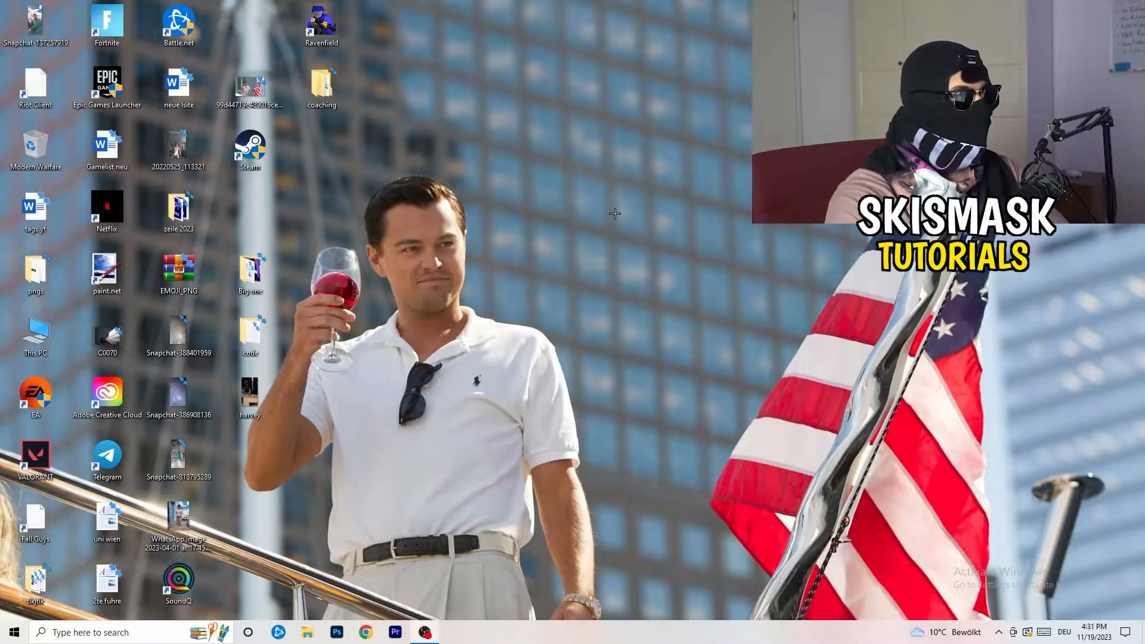
Step: Bring up the desktop context menu listing the NVIDIA Control Panel entry
right_click(614, 214)
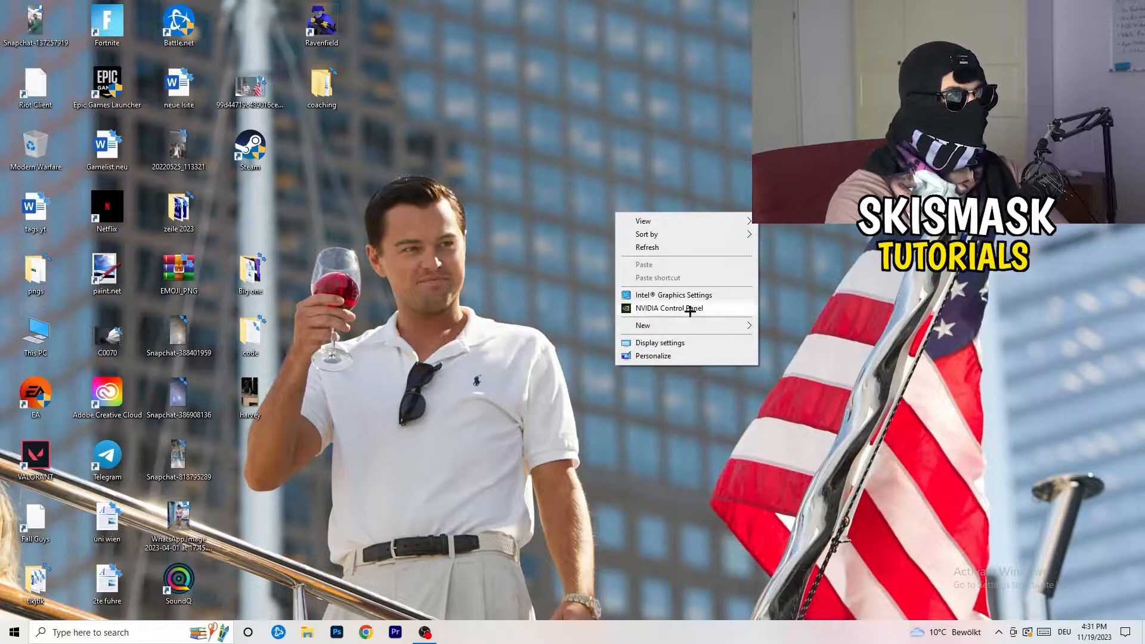
mouse_move(950, 402)
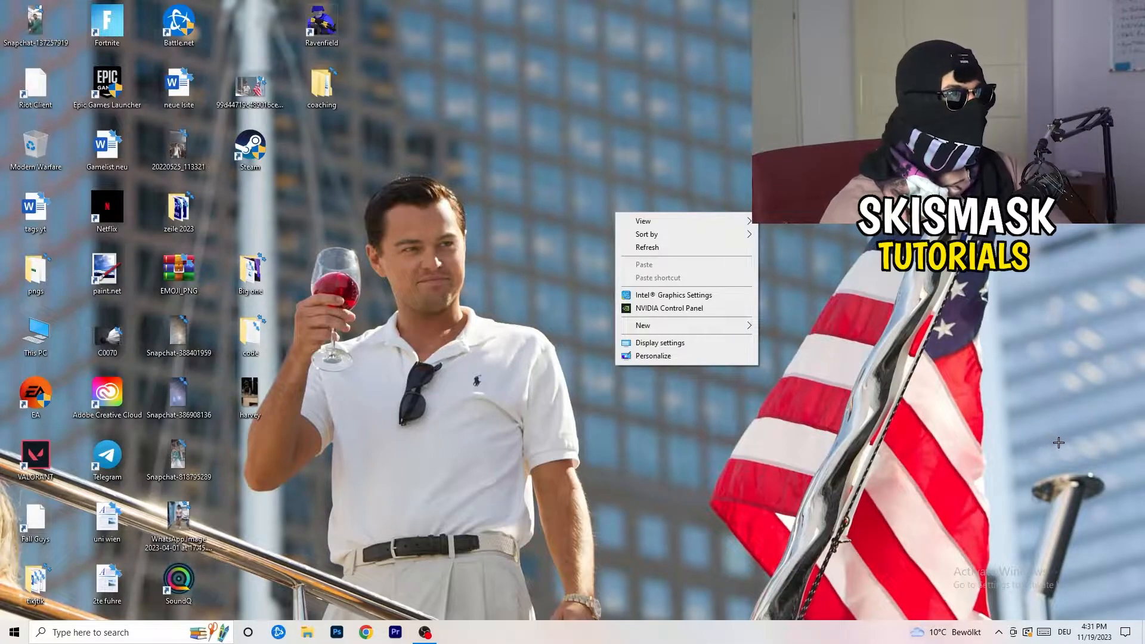
mouse_move(1087, 453)
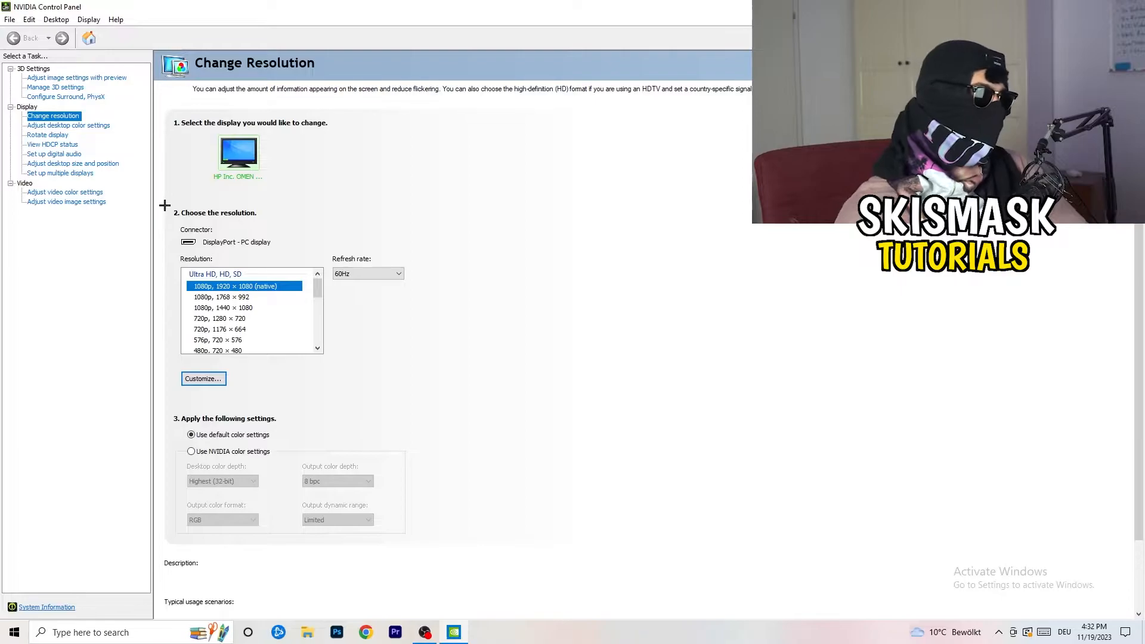
Step: Create a custom resolution of 1440 horizontal pixels by 1040 vertical lines at 60 Hz
click(202, 378)
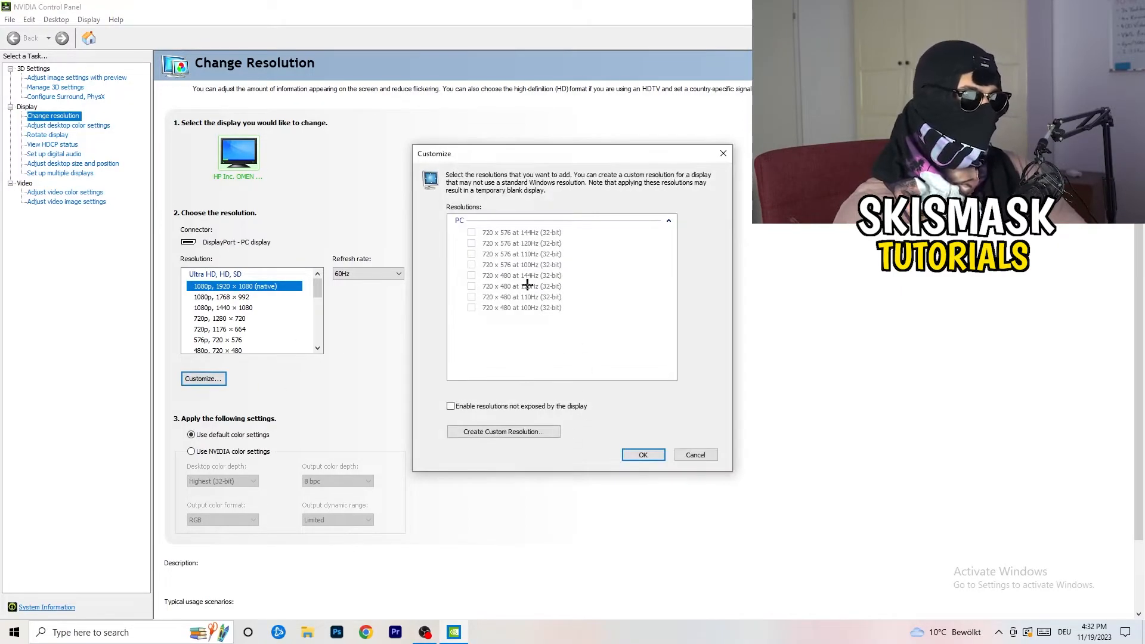
mouse_move(503, 432)
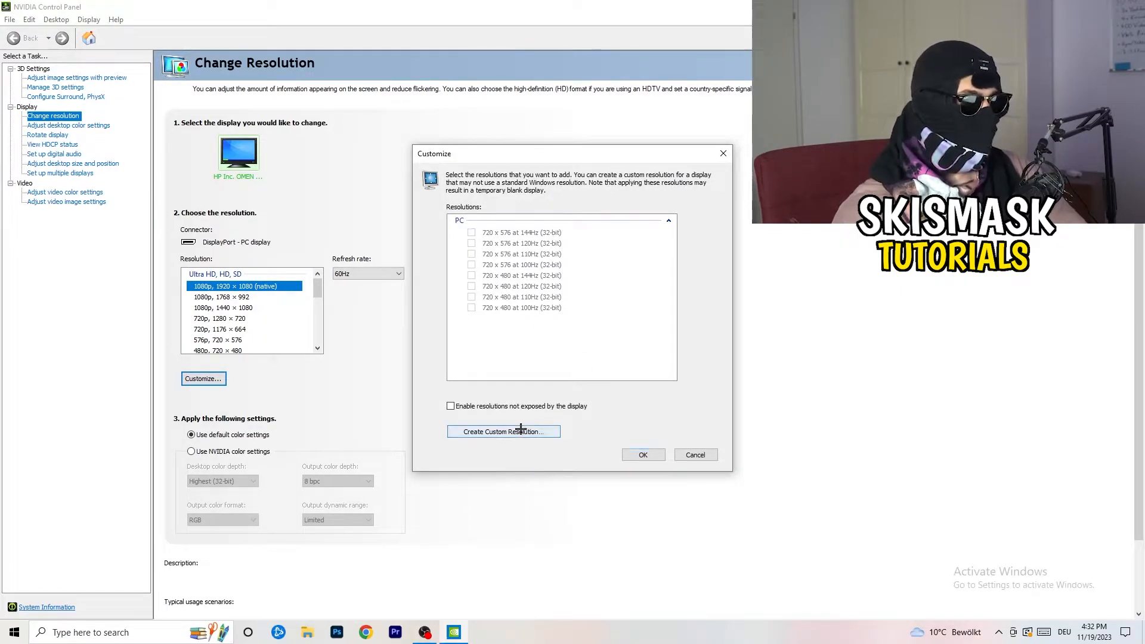
click(502, 431)
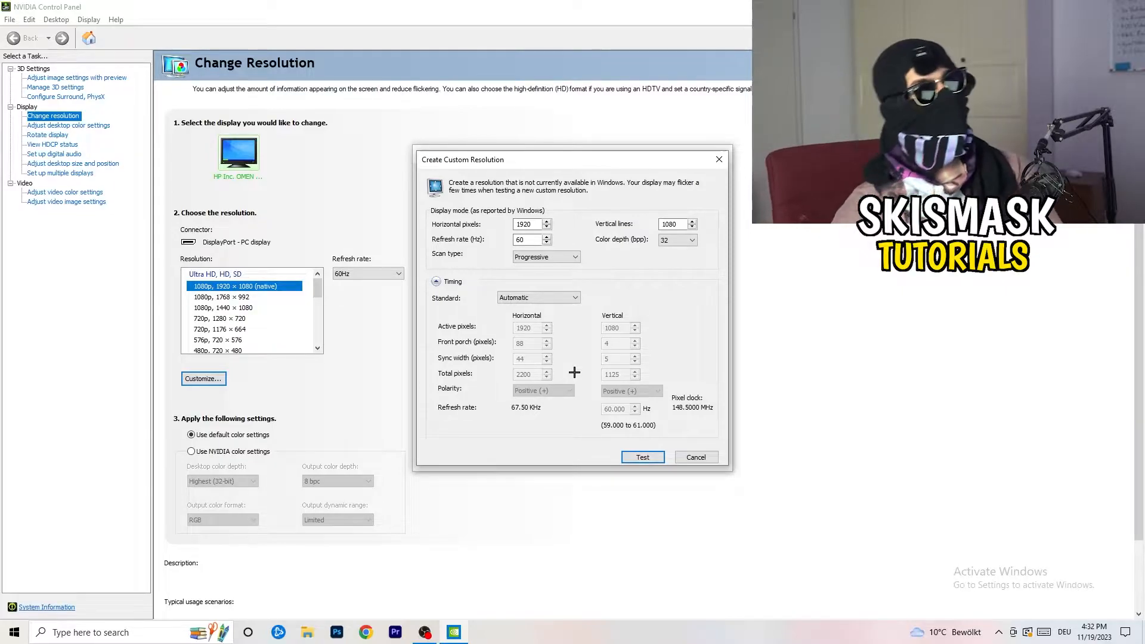
triple_click(528, 225)
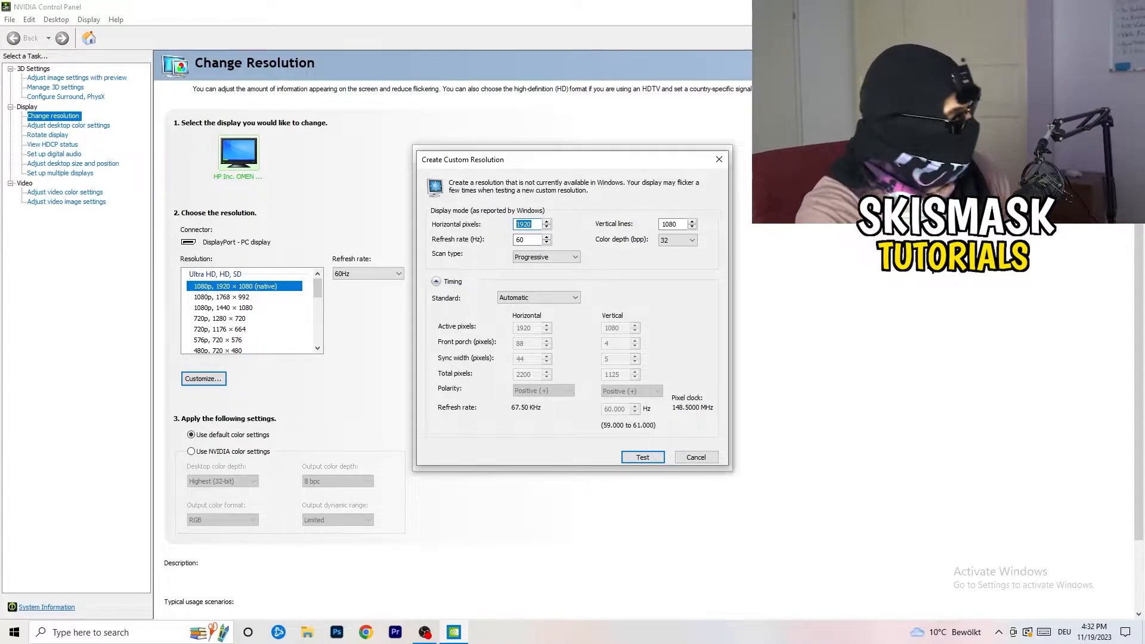
text(1140)
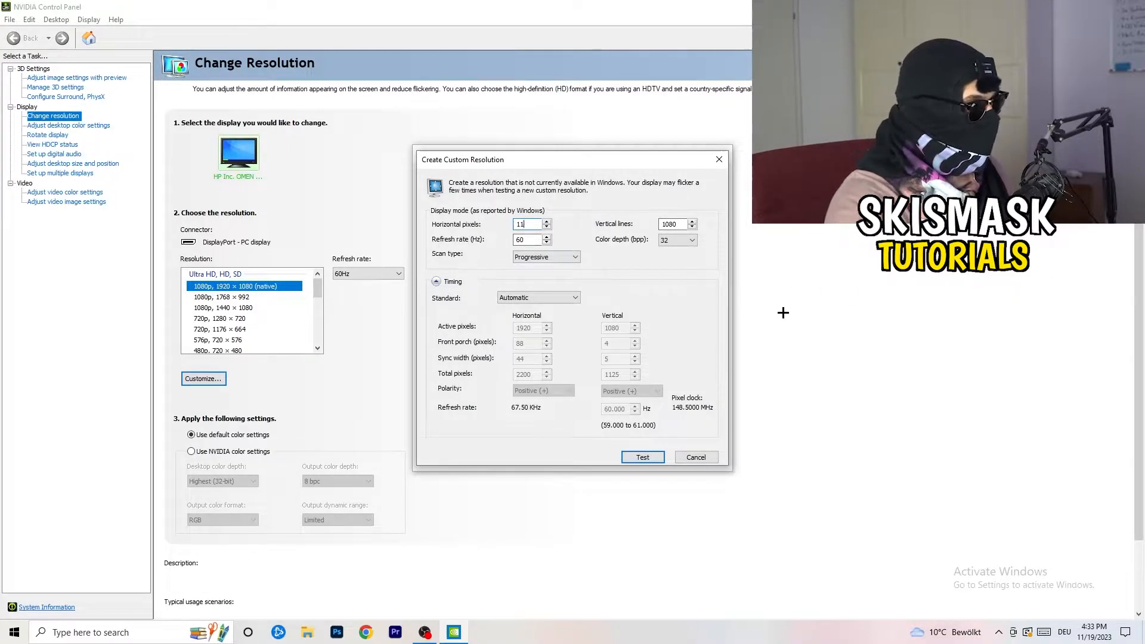
text(440)
click(673, 224)
text(1040)
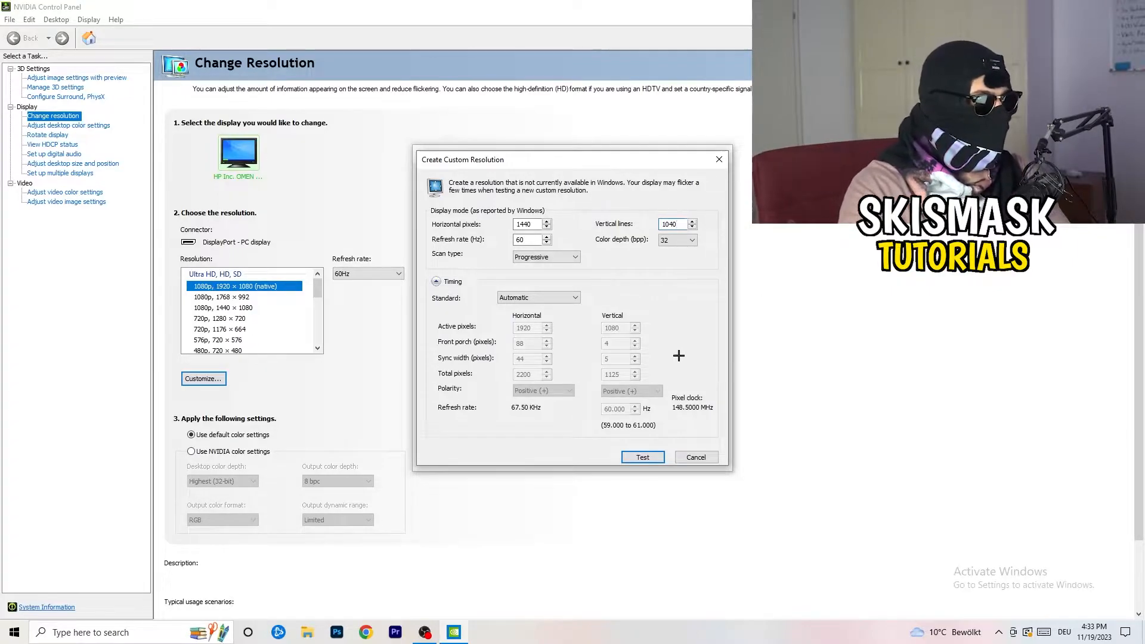
Step: Keep Progressive scan, set CVT reduced blank timing, and close the custom resolution window
click(546, 256)
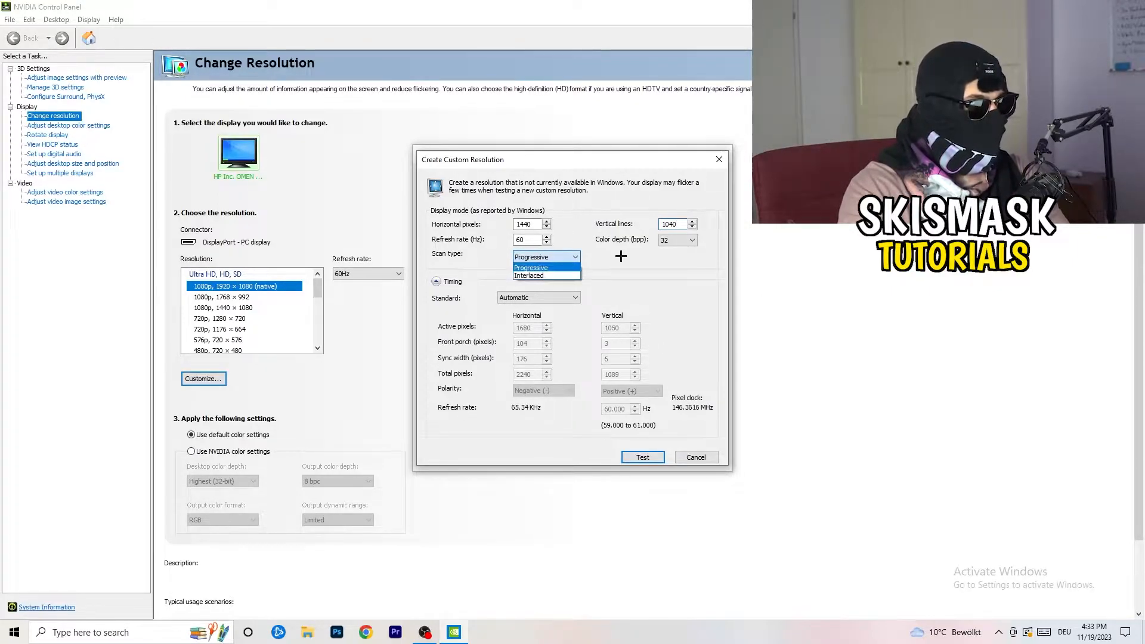
click(537, 297)
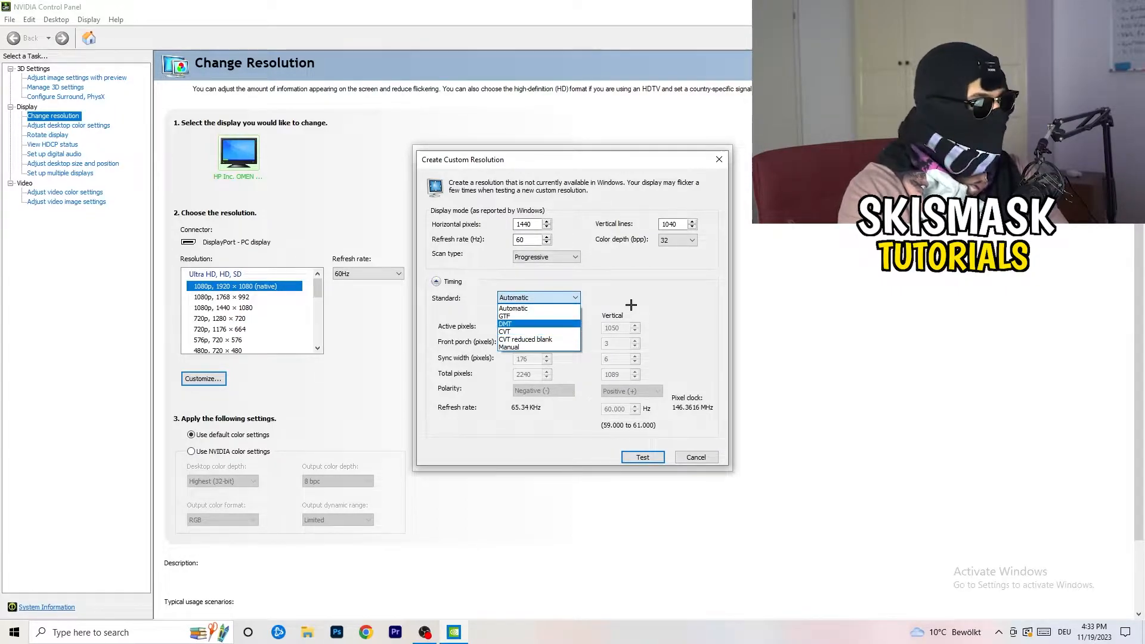
click(513, 308)
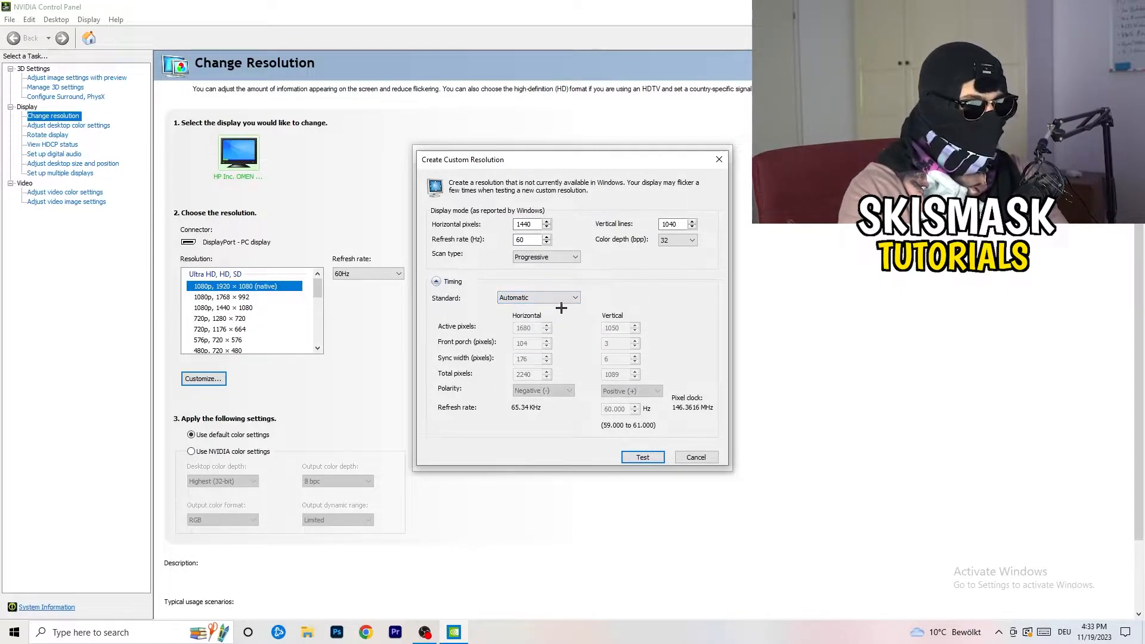
click(537, 297)
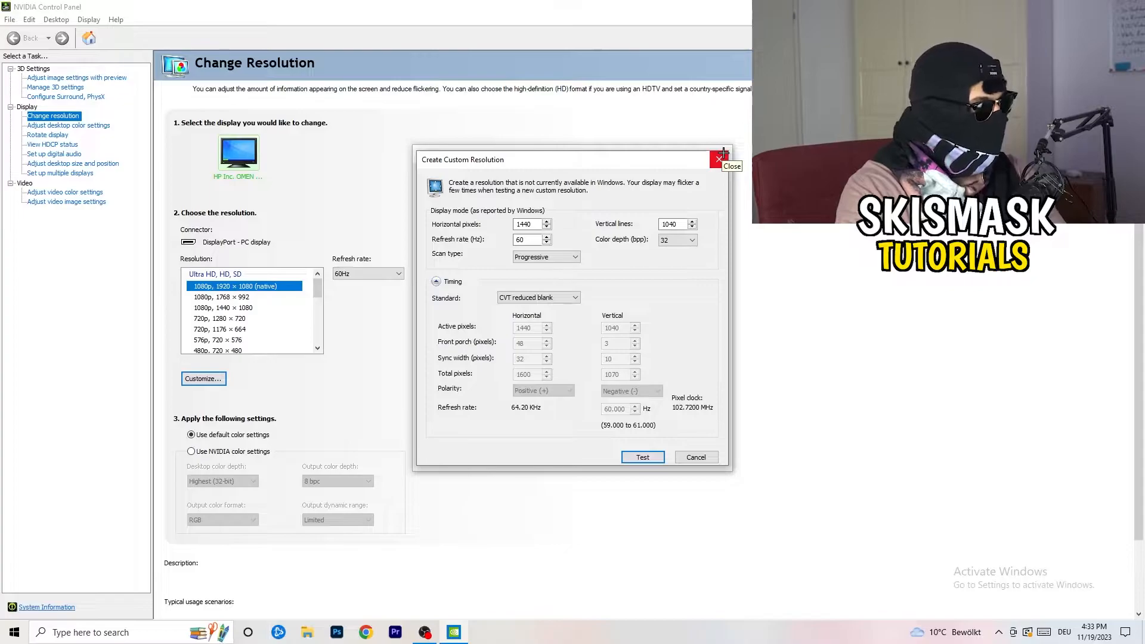
click(720, 160)
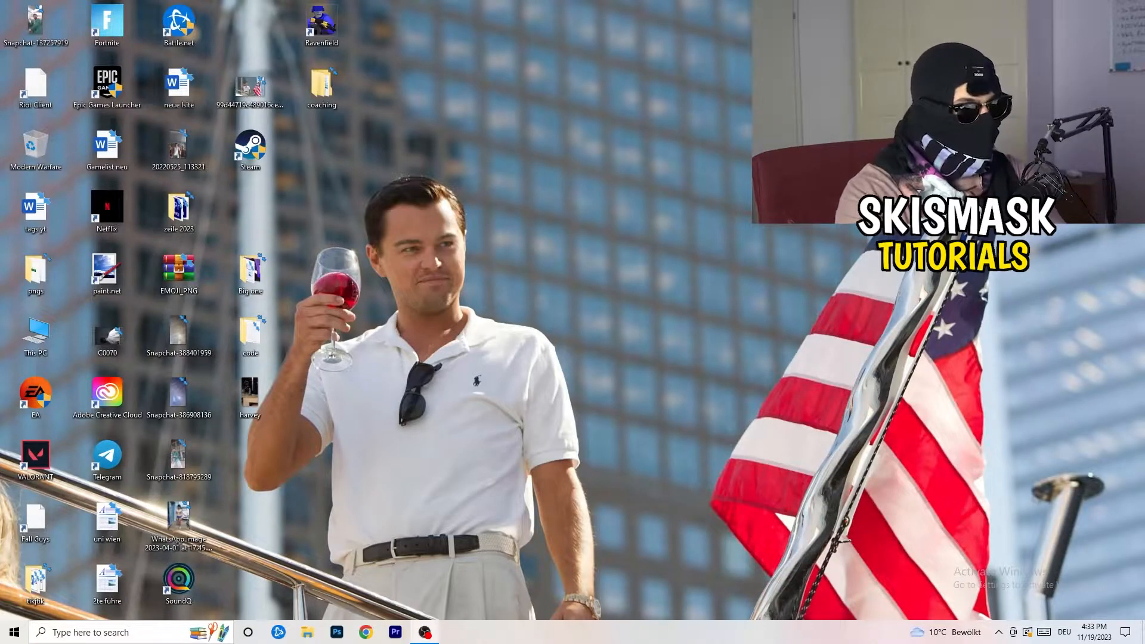
Step: Launch Windows Settings from the Start menu
click(13, 632)
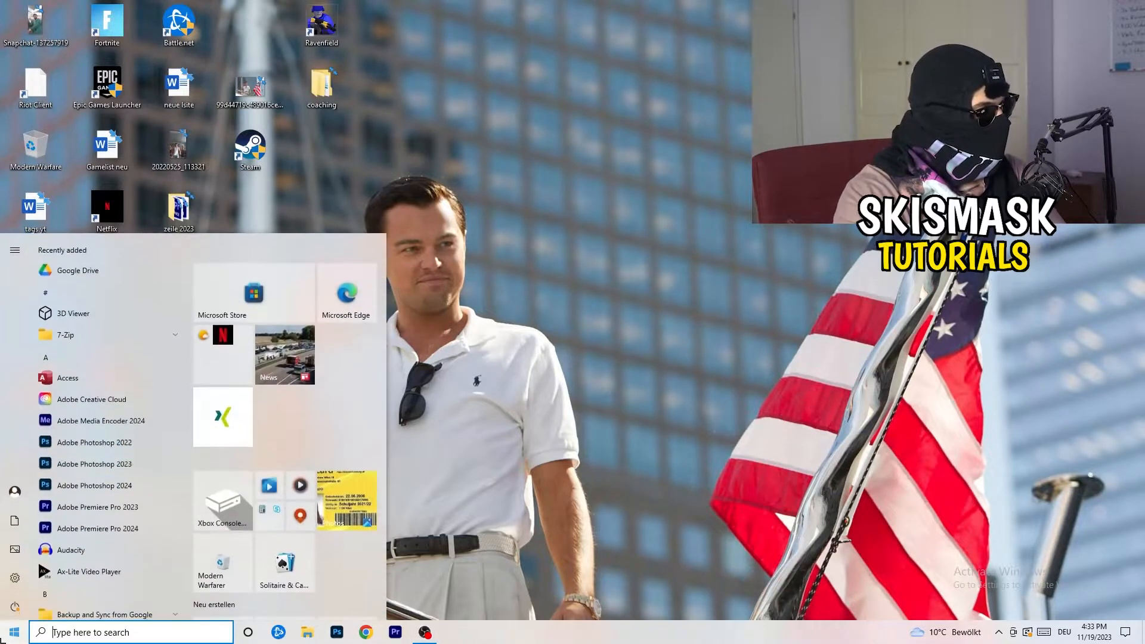
click(14, 572)
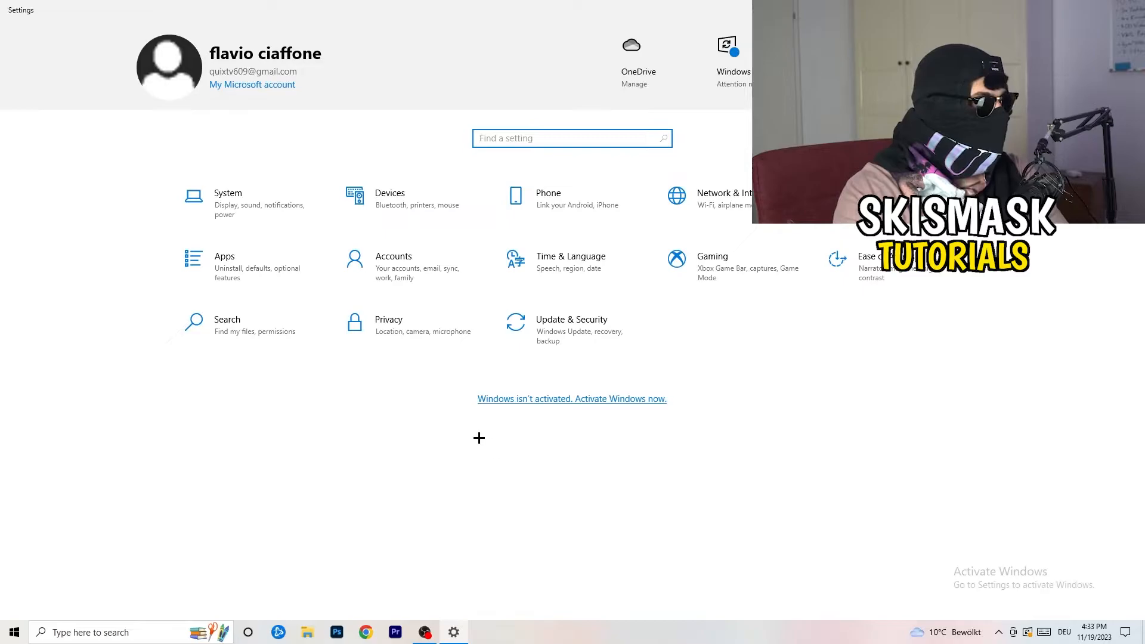
Step: Keep Display scaling at 100% (Recommended), then return to the Settings home page
click(228, 201)
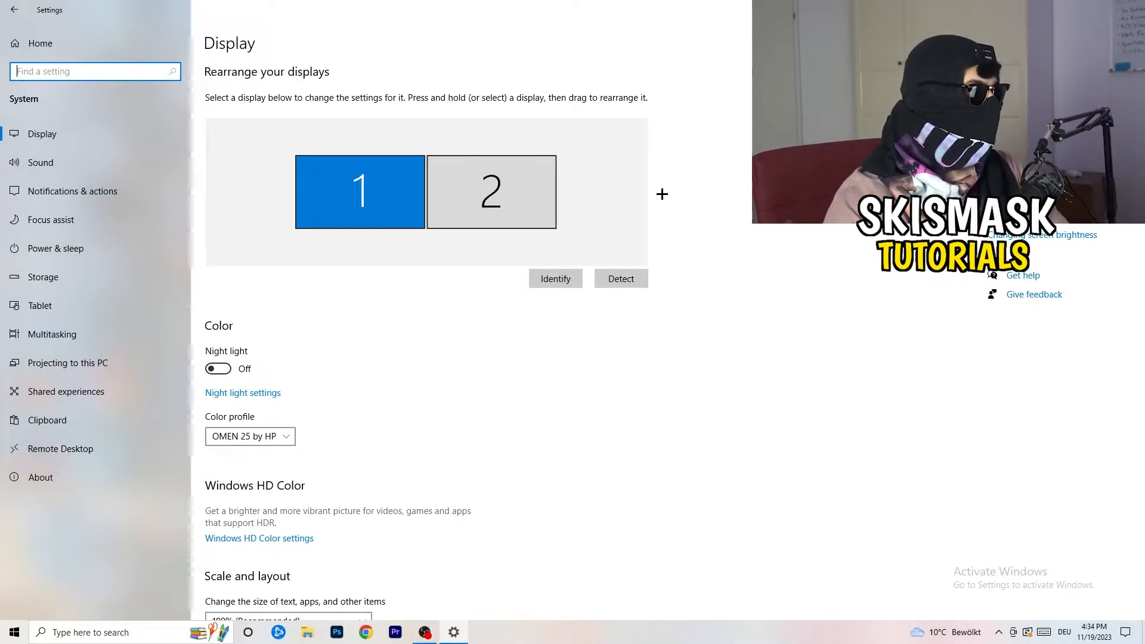
scroll(down, 3)
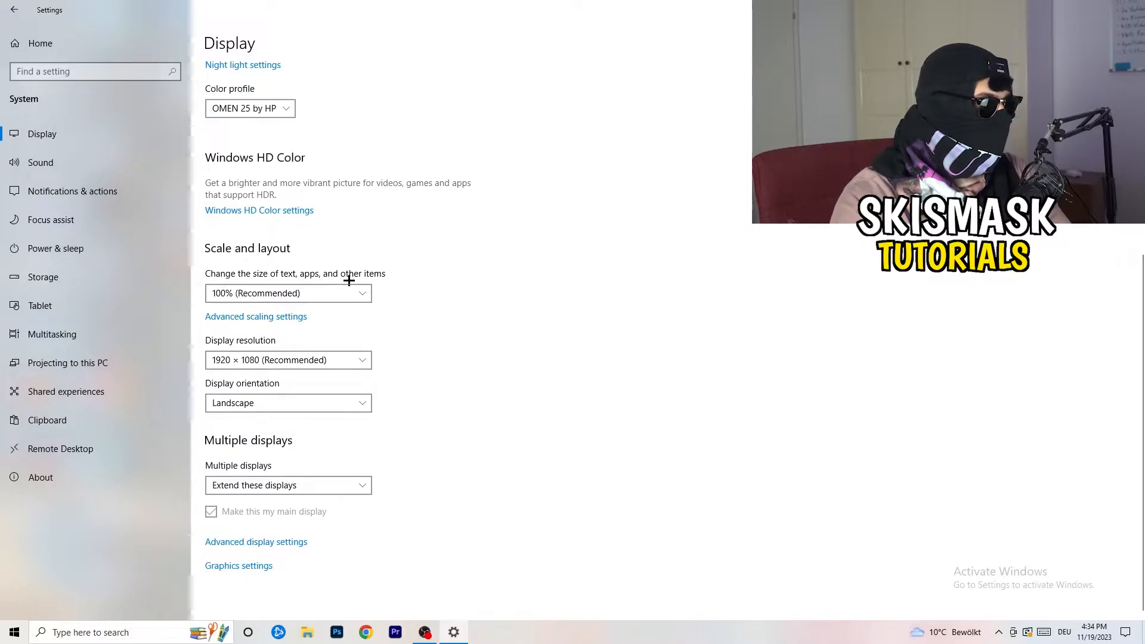
click(287, 293)
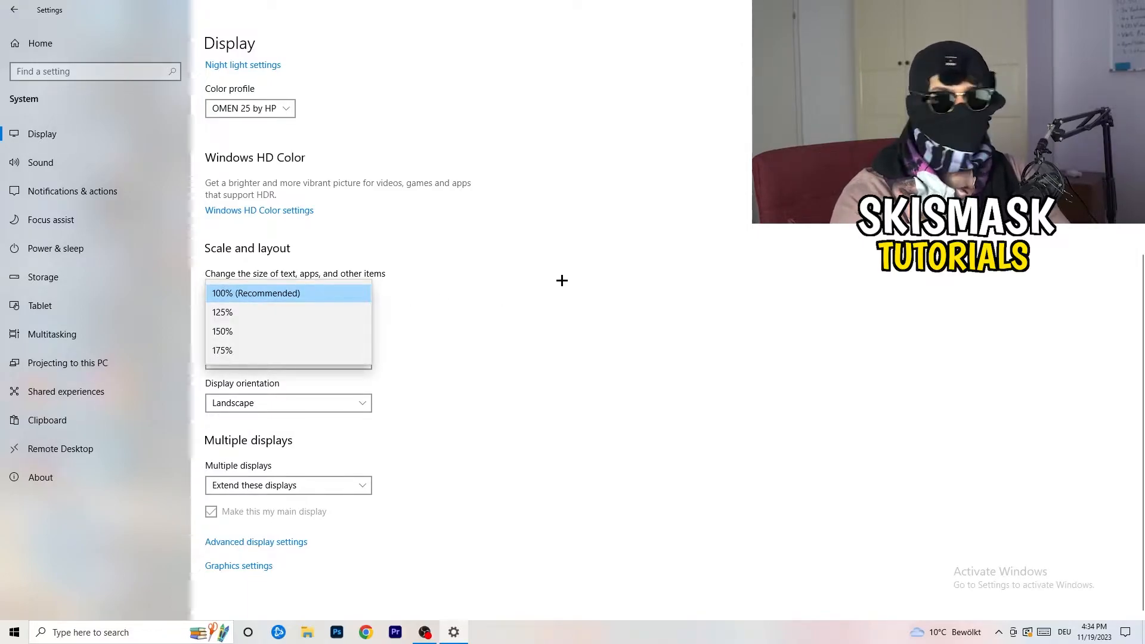
click(287, 293)
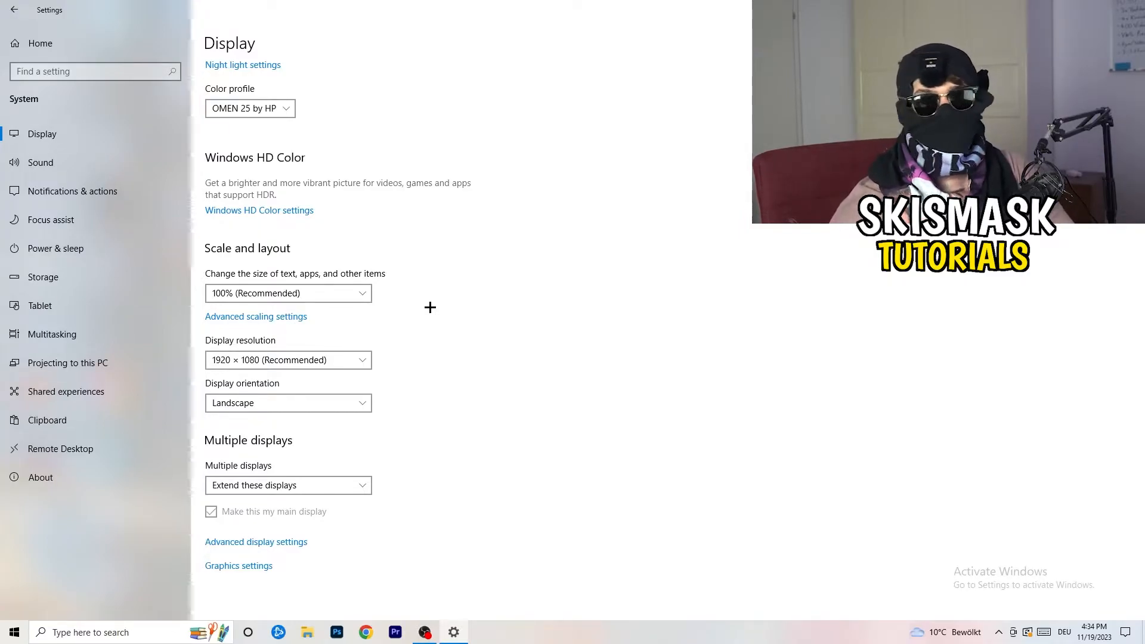
mouse_move(294, 391)
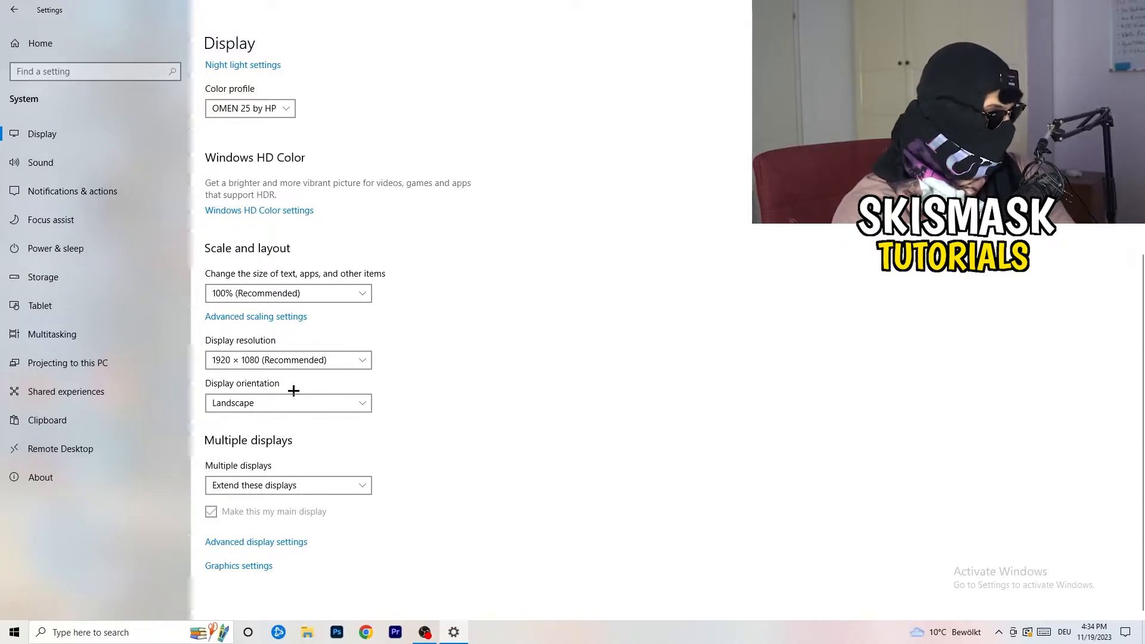
mouse_move(386, 417)
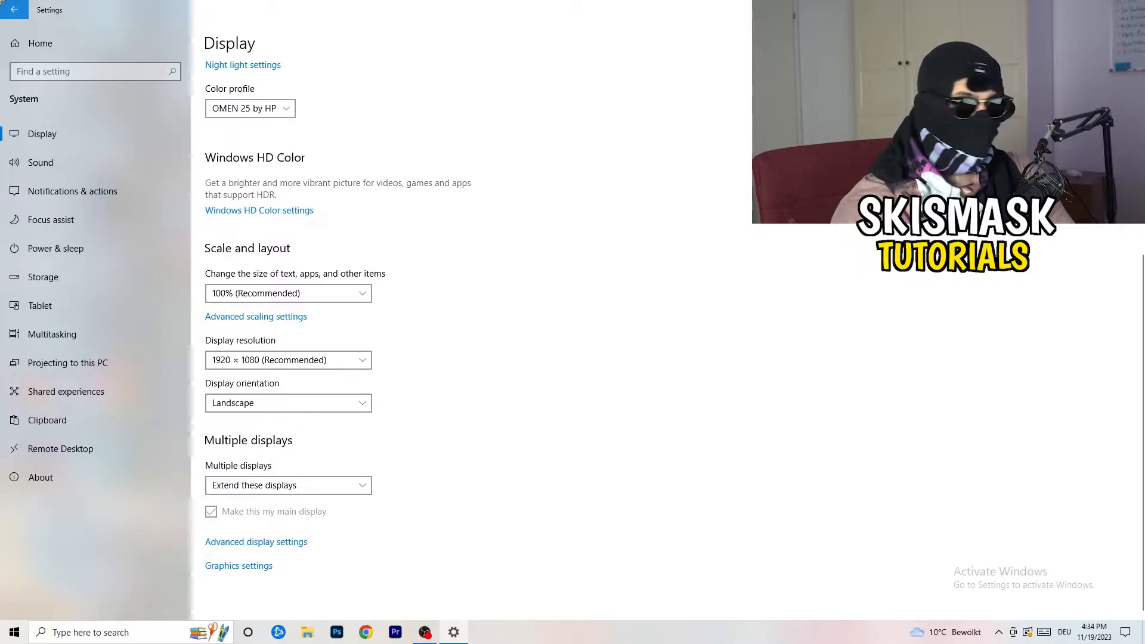
click(15, 10)
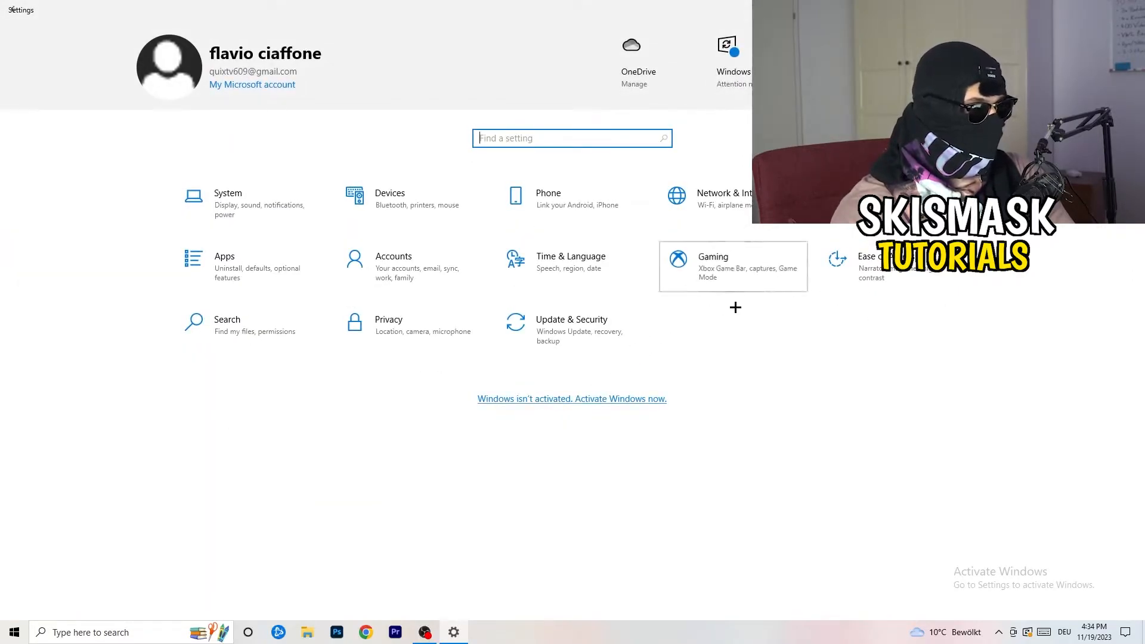
Step: Open Gaming settings to the Xbox Game Bar page with Game Bar off
click(712, 257)
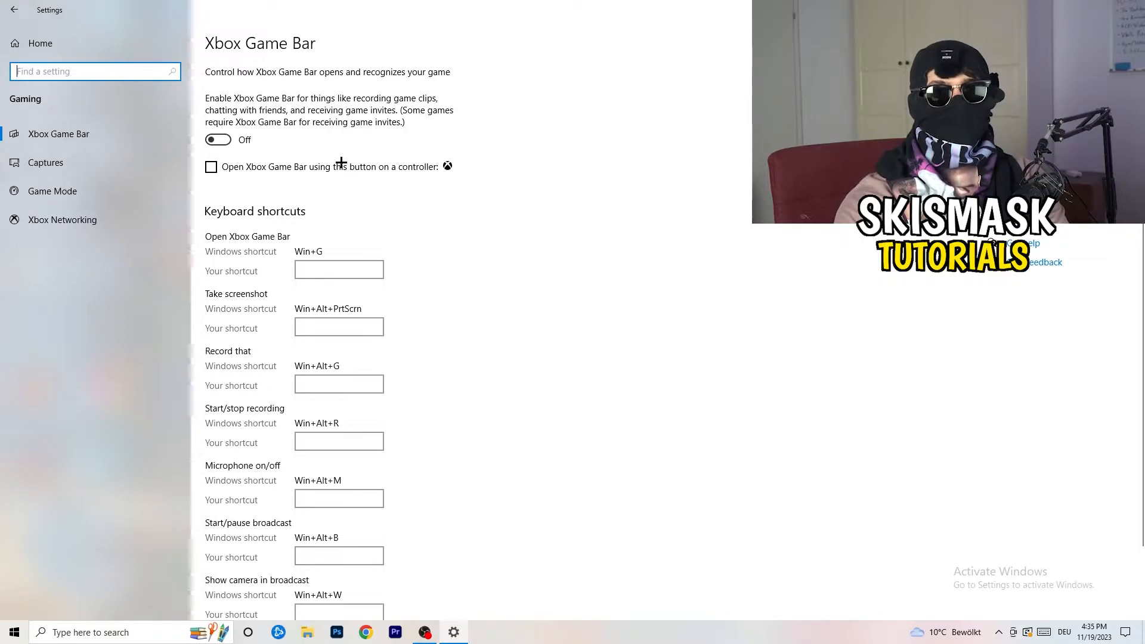
mouse_move(310, 153)
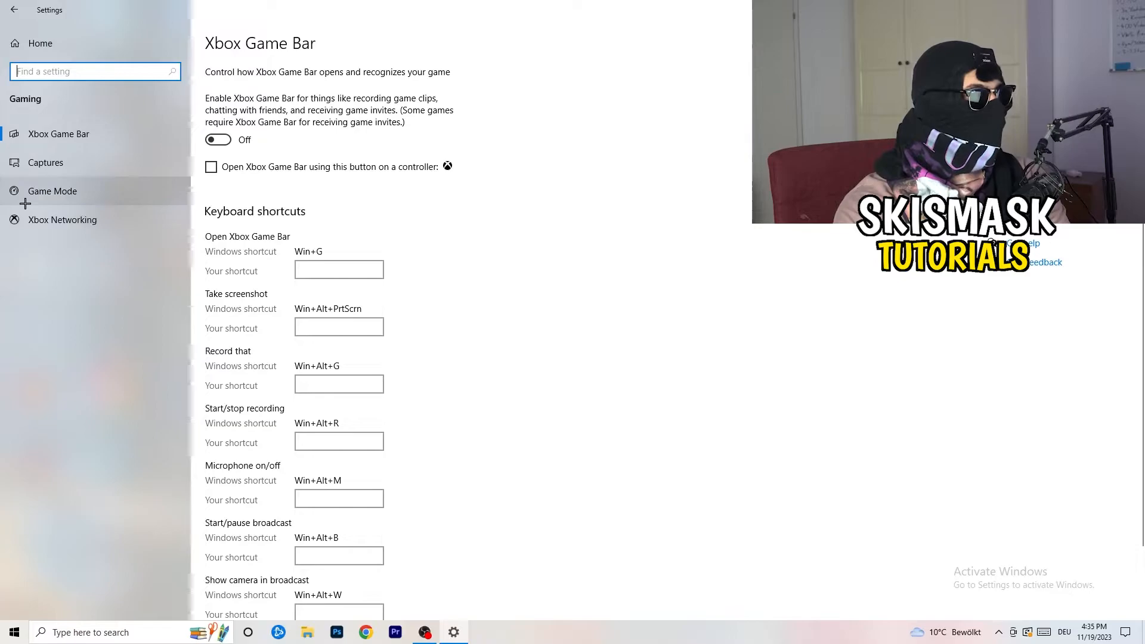
Step: Switch to the Game Mode page, where Game Mode stays on
click(52, 191)
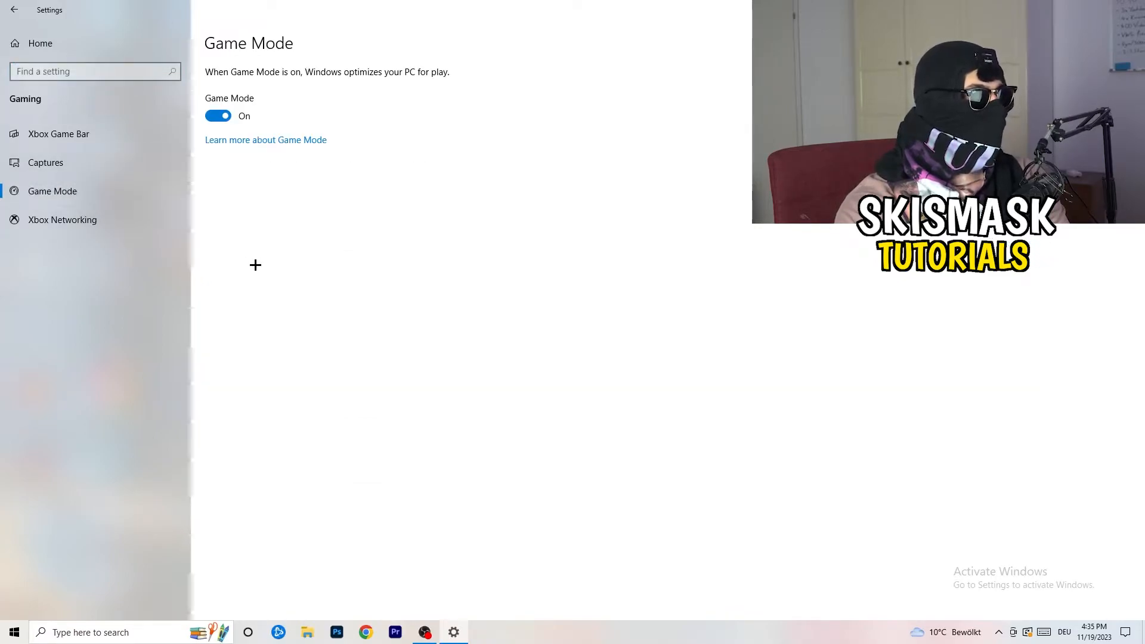
mouse_move(346, 226)
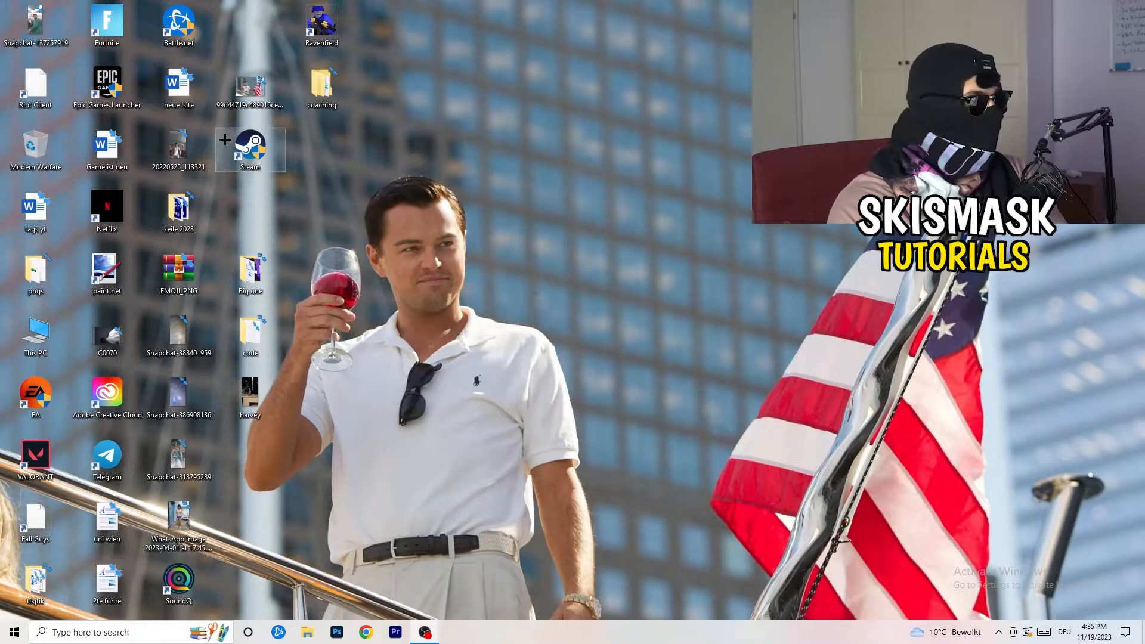
Step: Open the Steam shortcut's Properties window and move it slightly higher
right_click(250, 150)
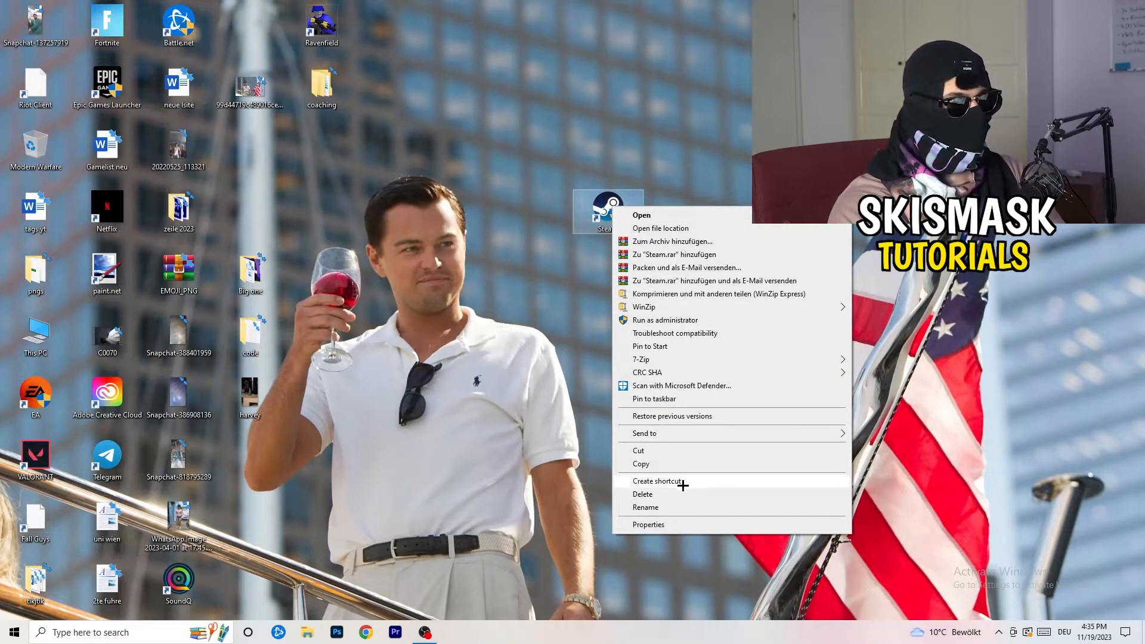
click(649, 524)
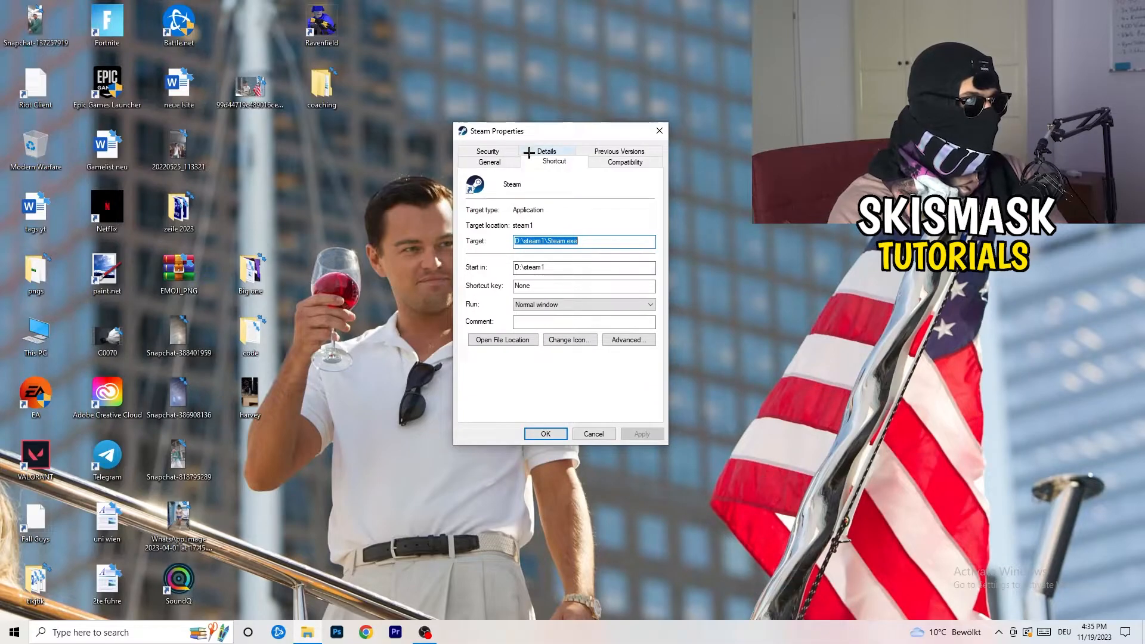
drag(498, 130, 472, 110)
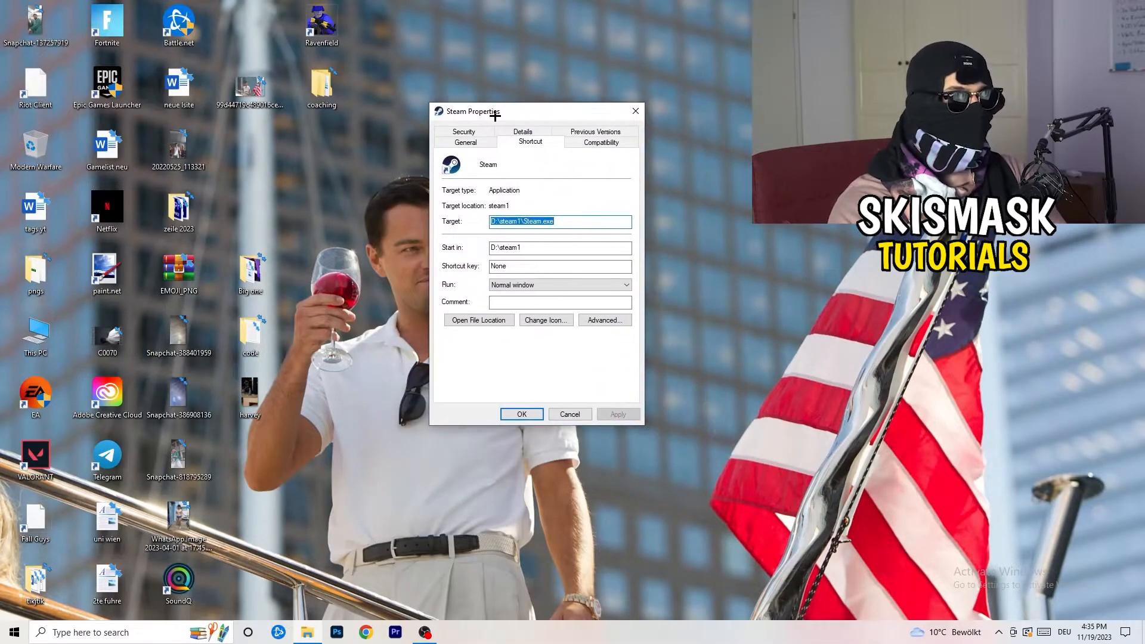
Step: Enable Windows 8 compatibility mode with Run as administrator for Steam and apply it
click(601, 142)
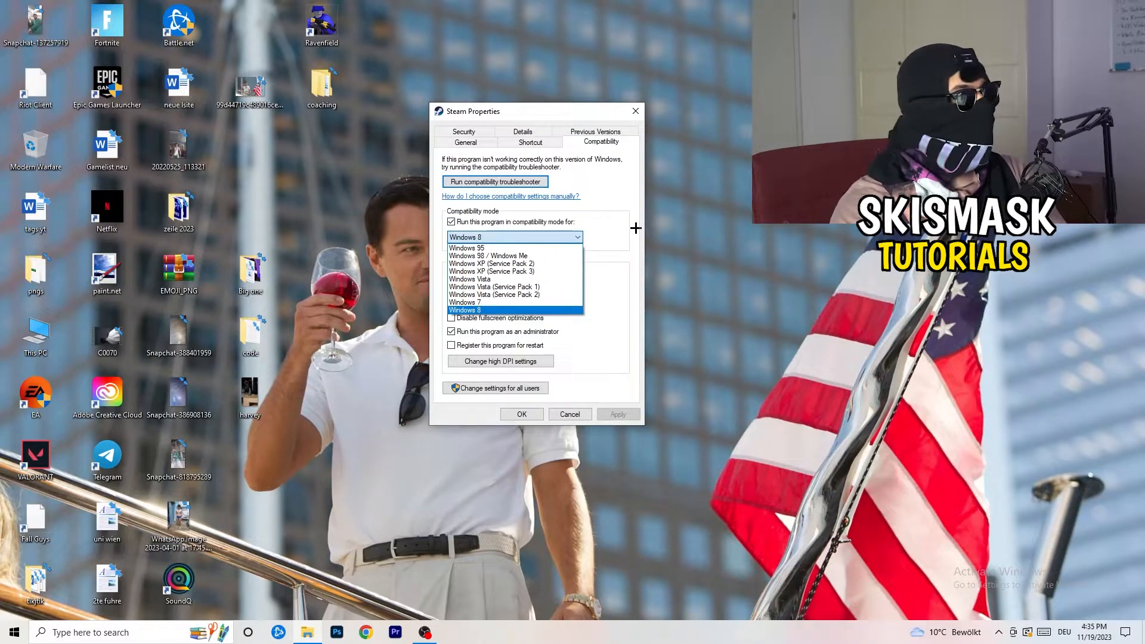
click(465, 309)
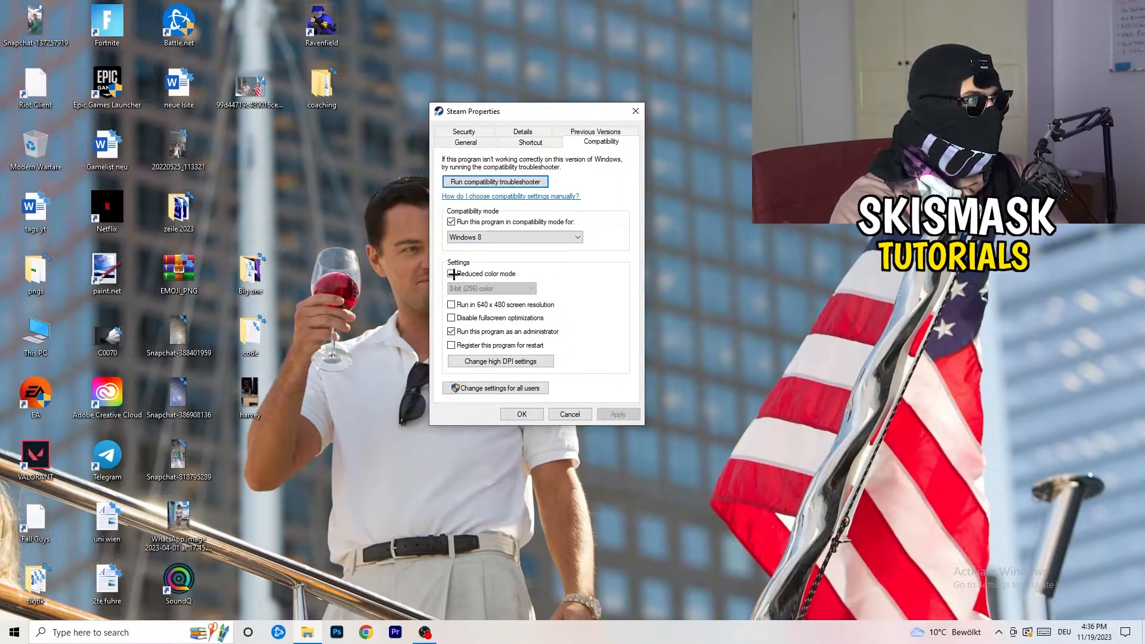
click(452, 273)
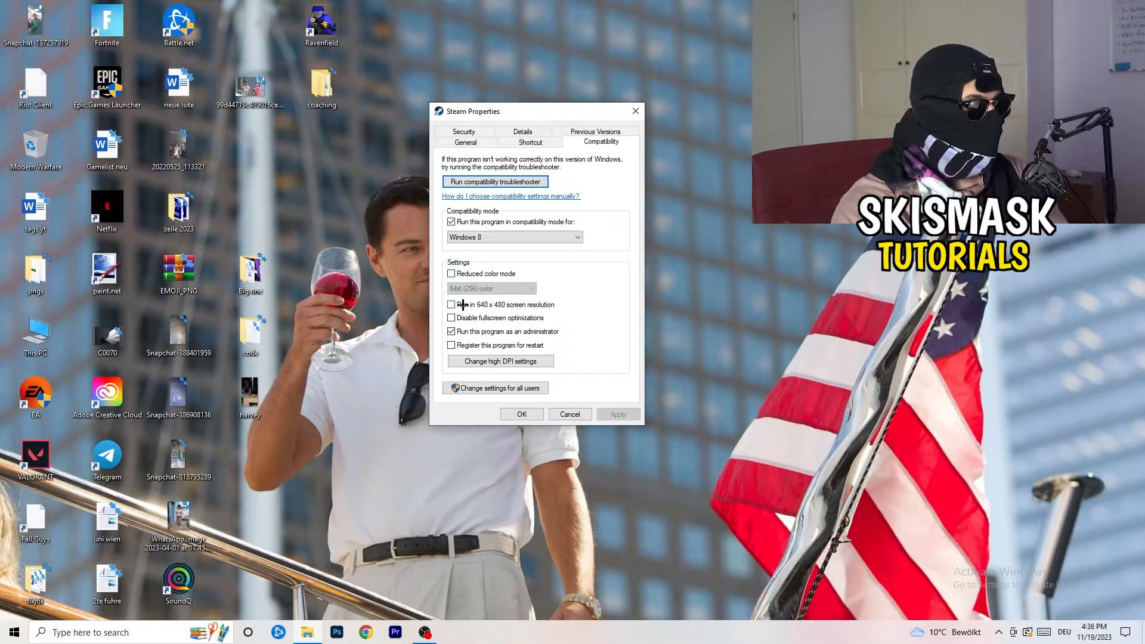
mouse_move(556, 312)
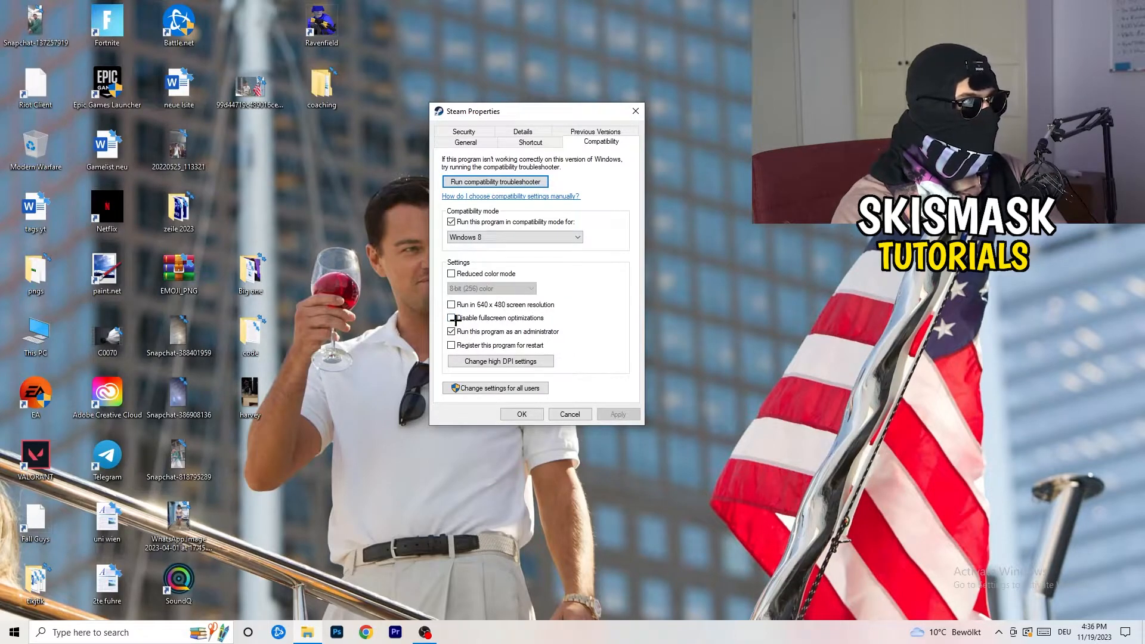
click(451, 318)
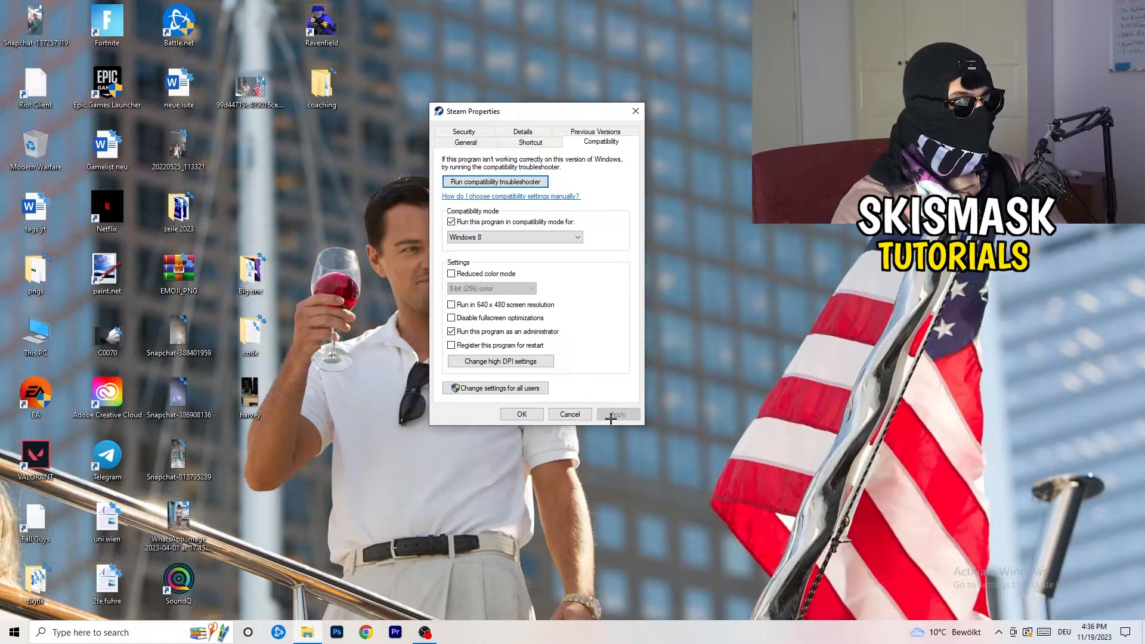
click(522, 414)
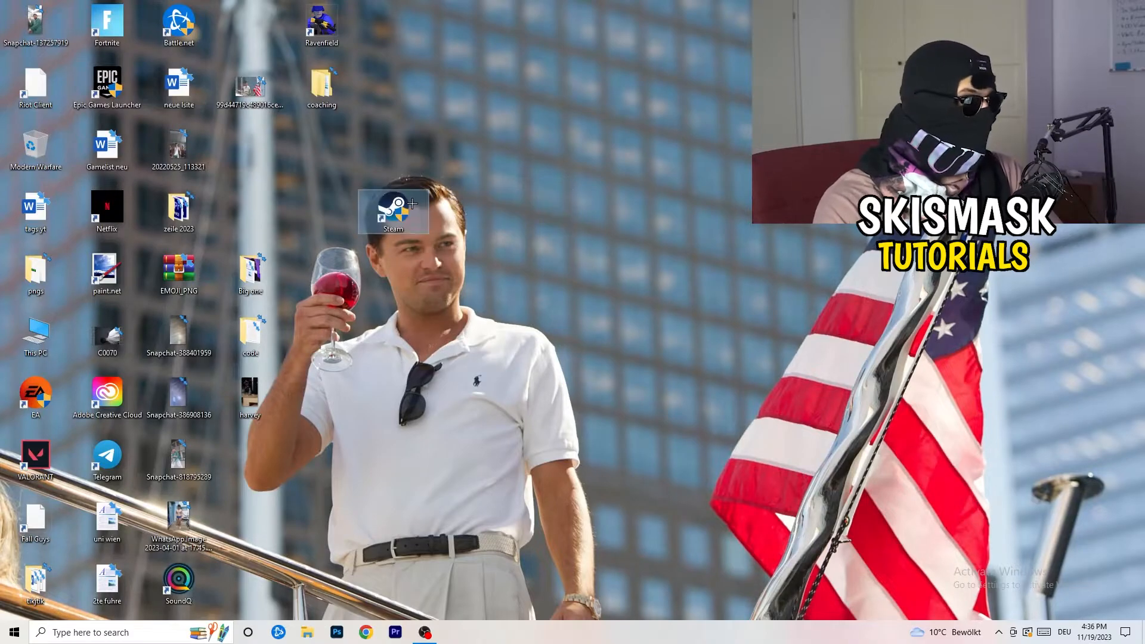
right_click(393, 210)
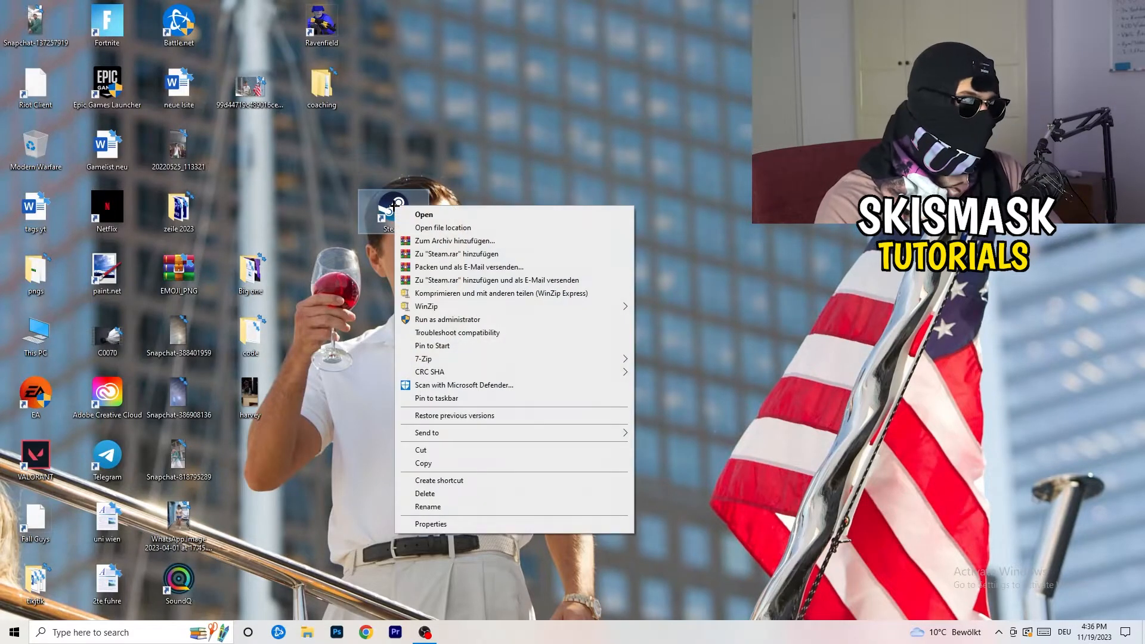
click(430, 523)
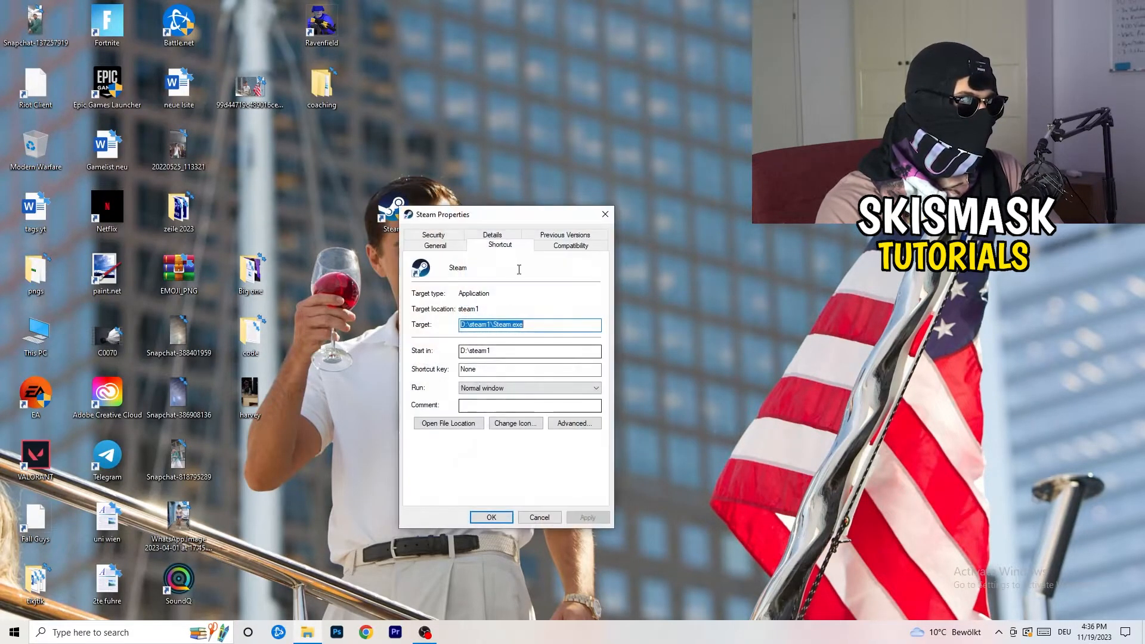
click(570, 245)
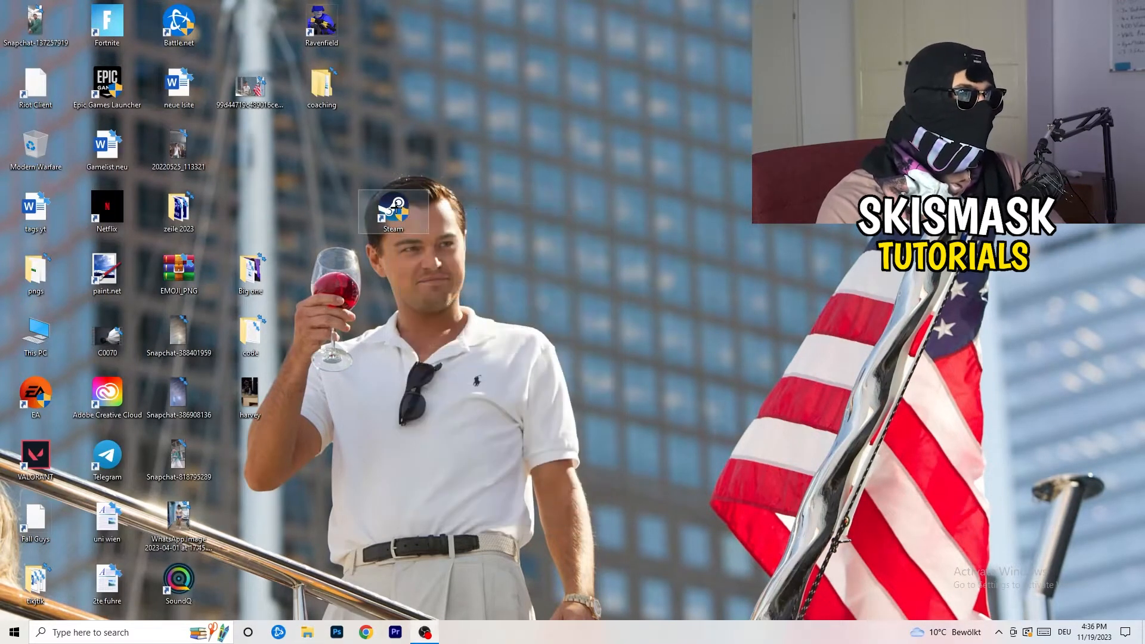
drag(394, 211, 250, 151)
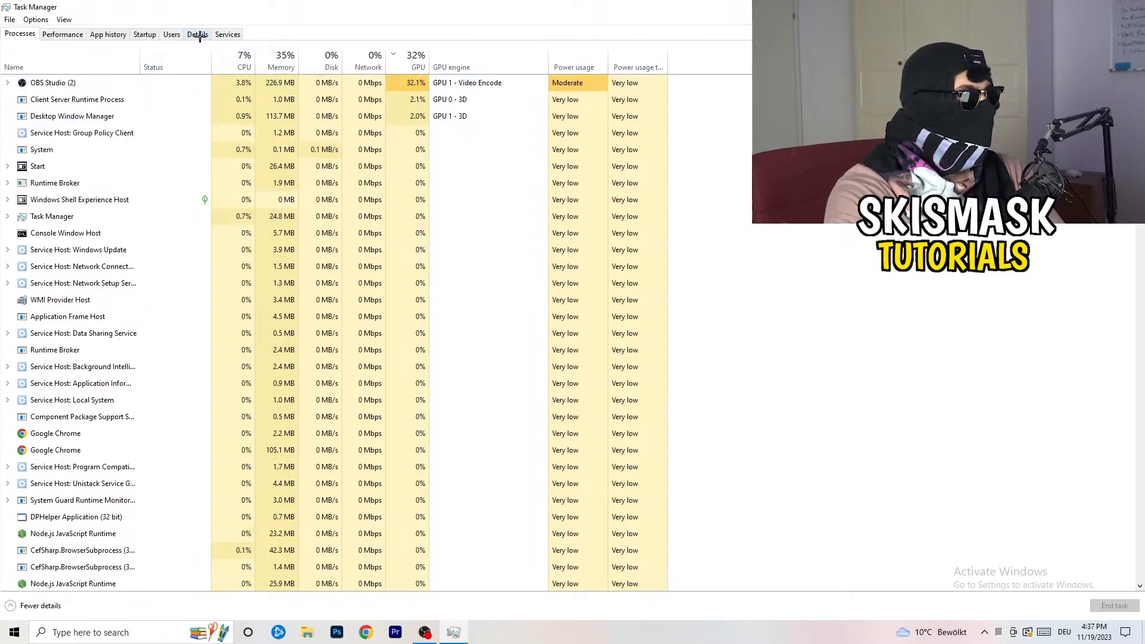
Step: Switch Task Manager to the Details tab listing running executables
click(198, 34)
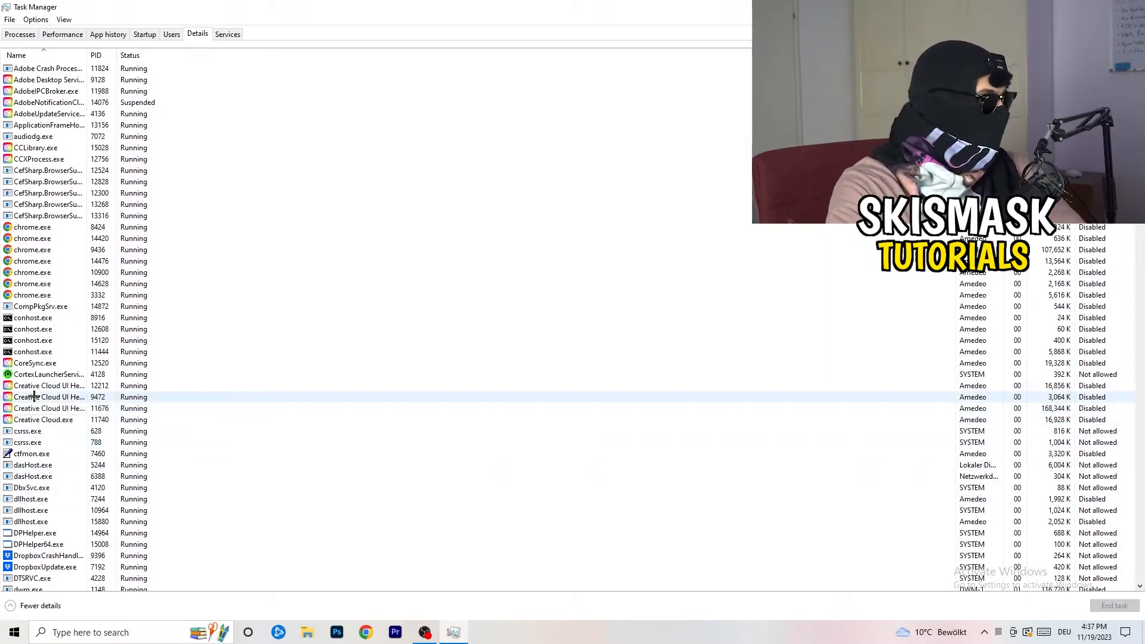
Step: Show the Set priority submenu for the Creative Cloud UI Helper process, currently at Normal
right_click(47, 397)
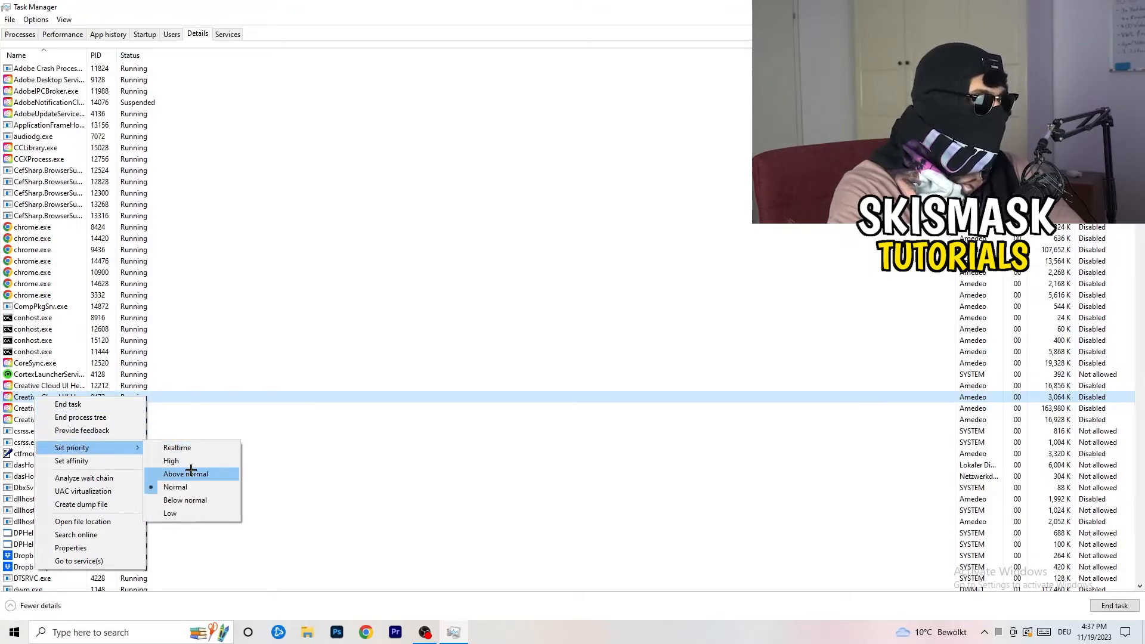
mouse_move(171, 461)
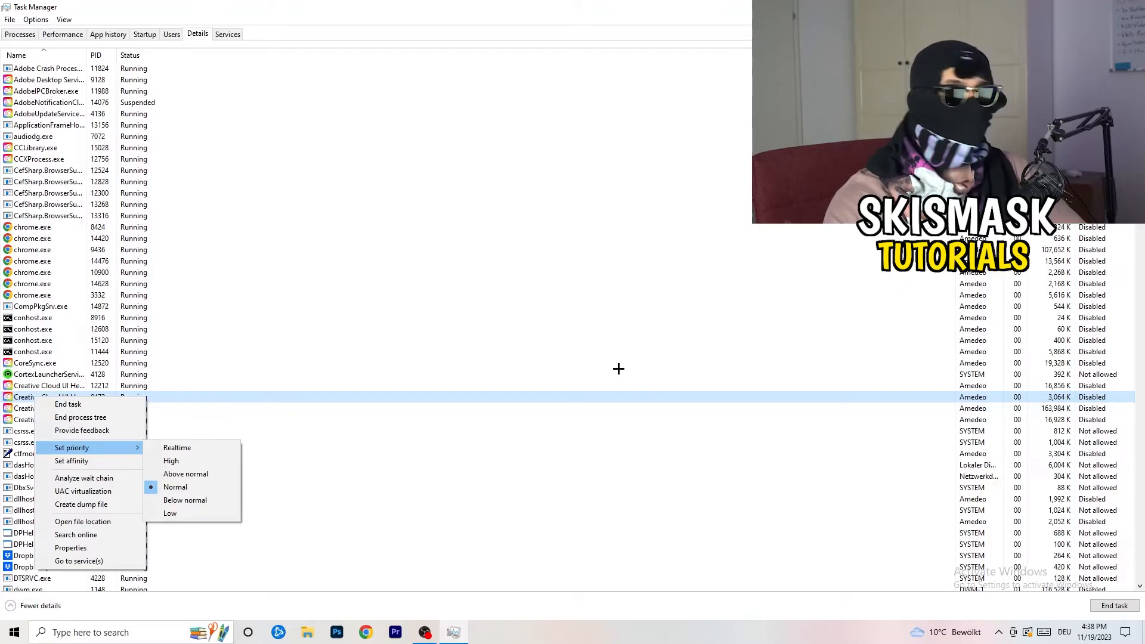
mouse_move(619, 370)
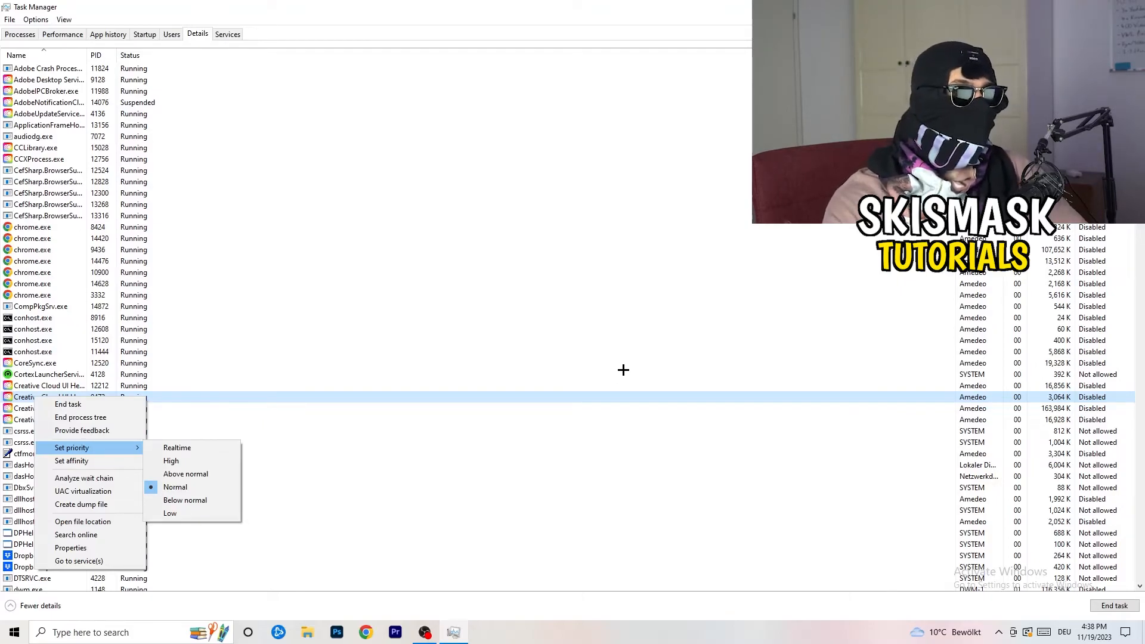